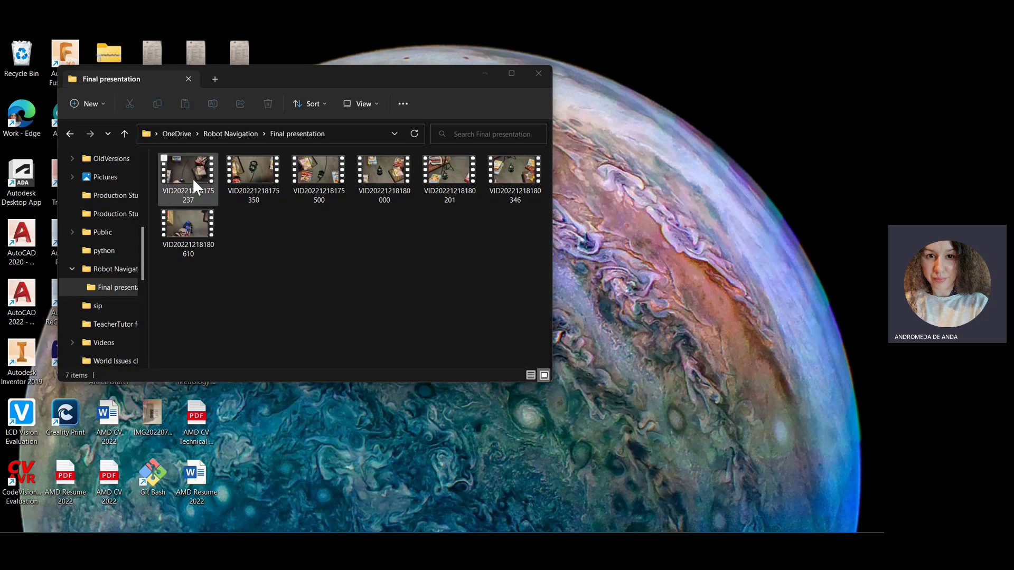
double_click(188, 169)
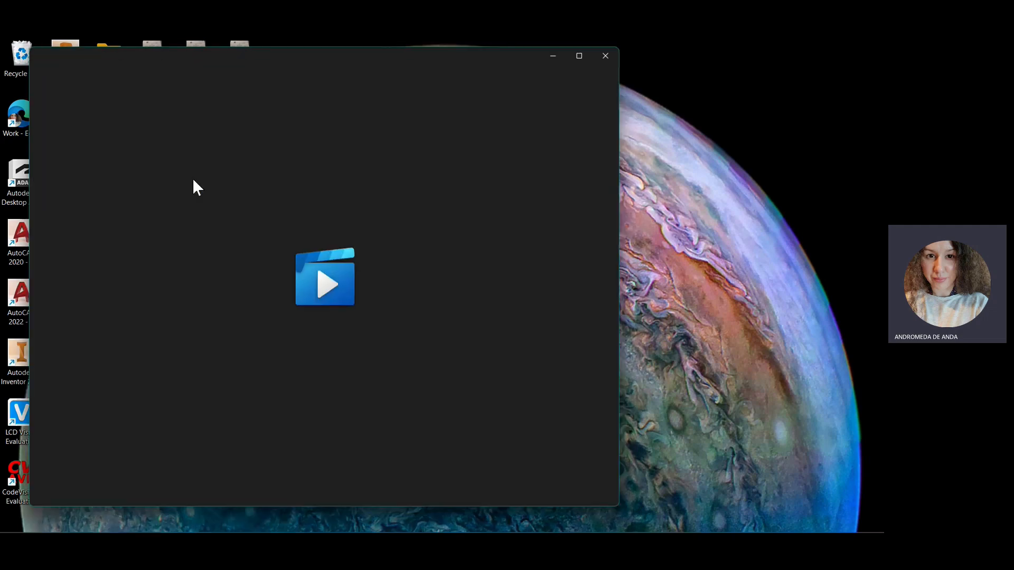
left_click(324, 277)
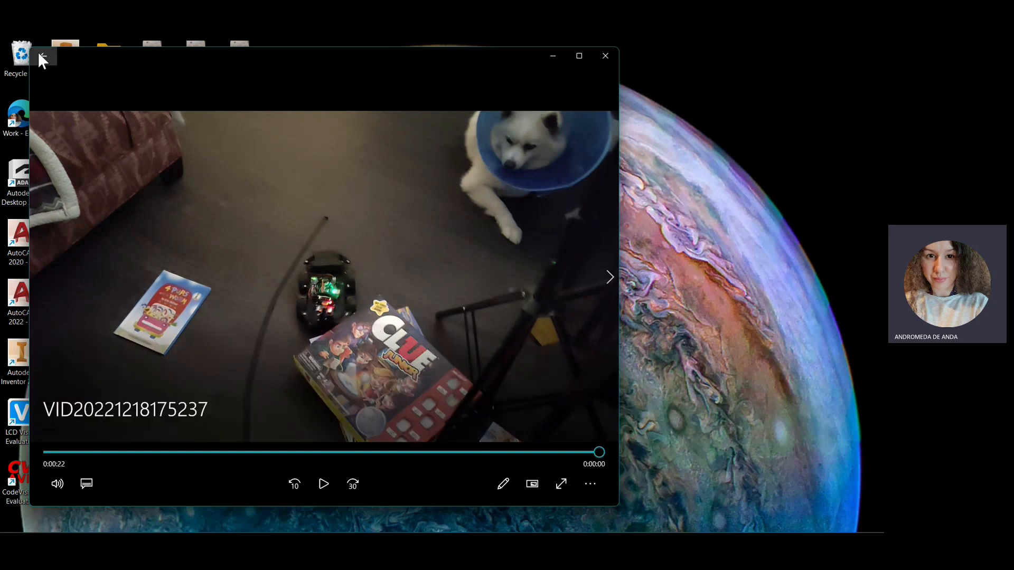
left_click(42, 59)
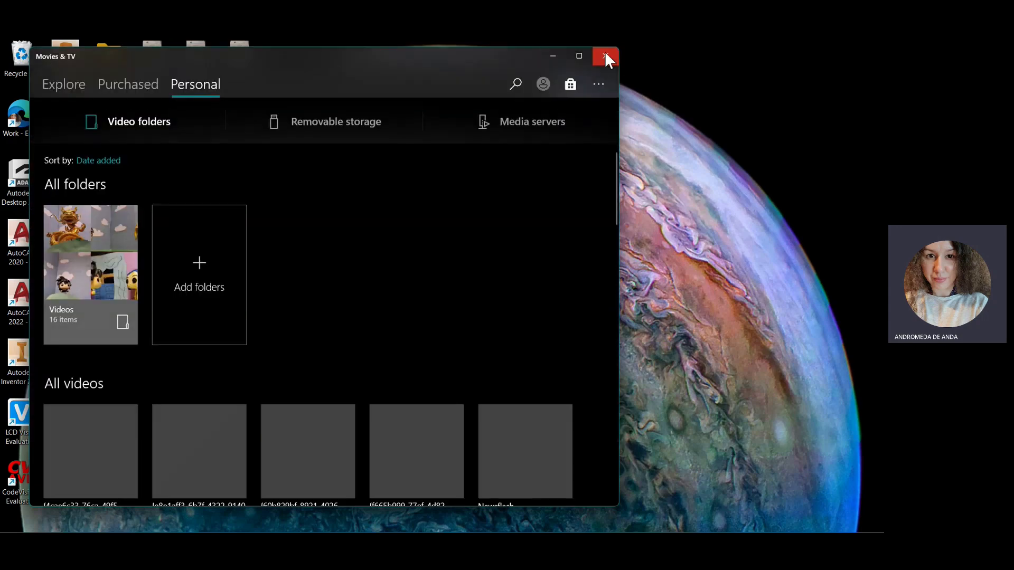
left_click(604, 56)
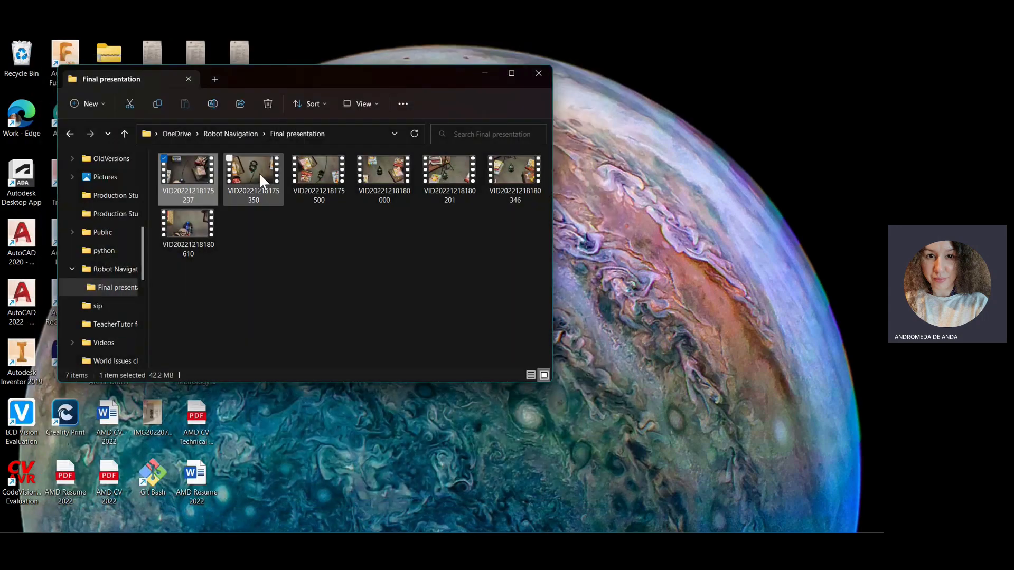
double_click(252, 171)
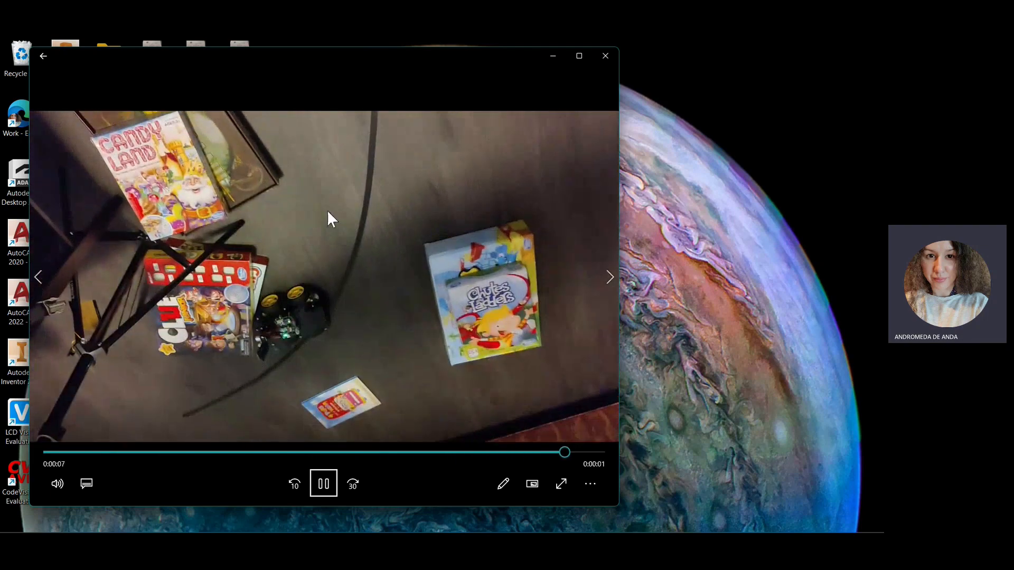
left_click(323, 484)
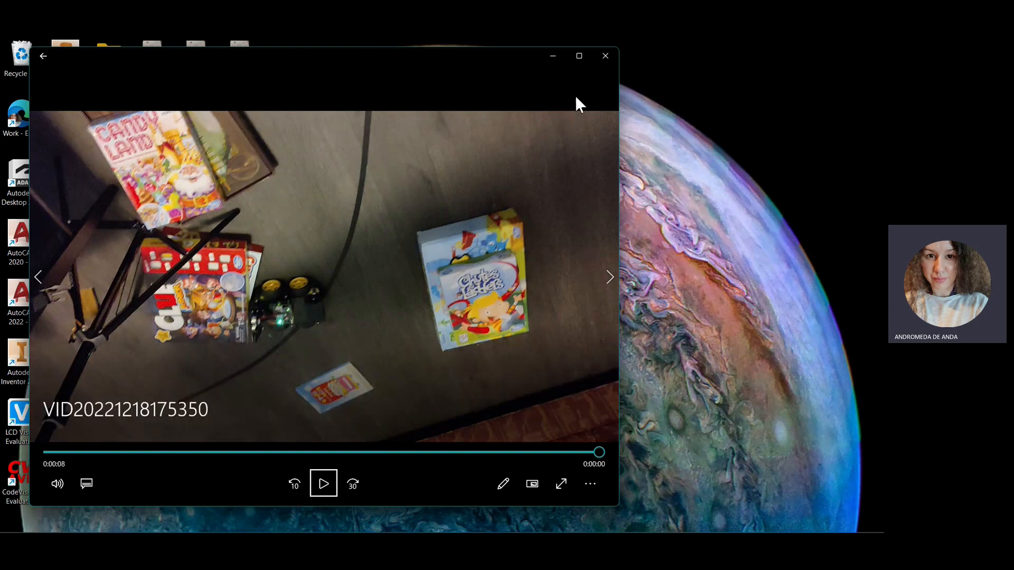
mouse_move(398, 44)
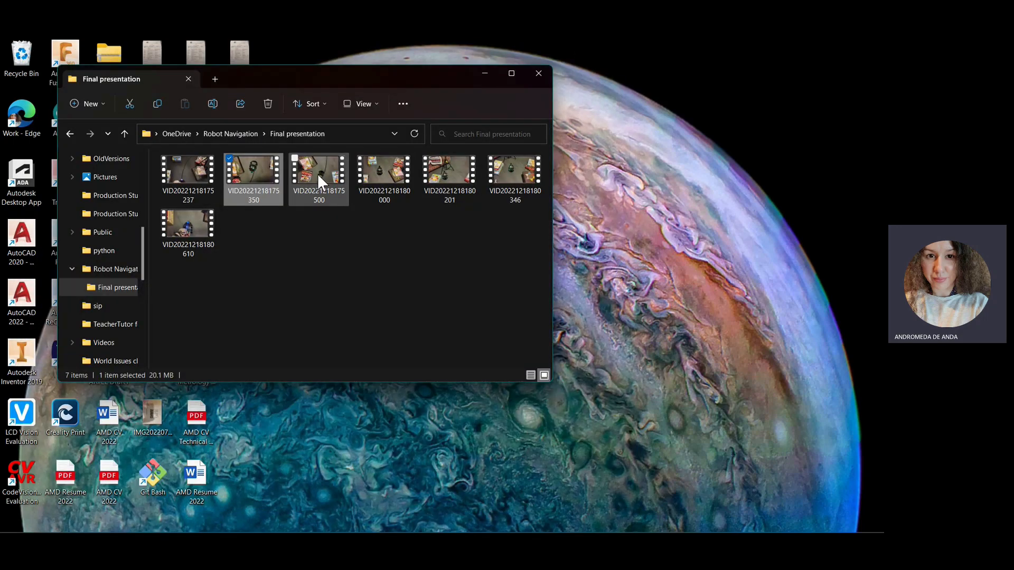
double_click(318, 170)
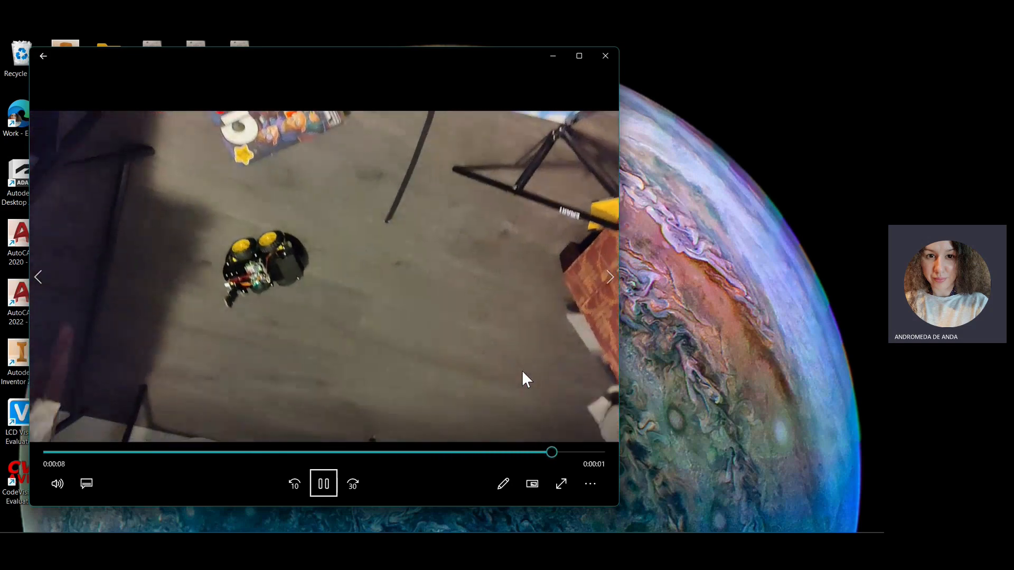
left_click(323, 484)
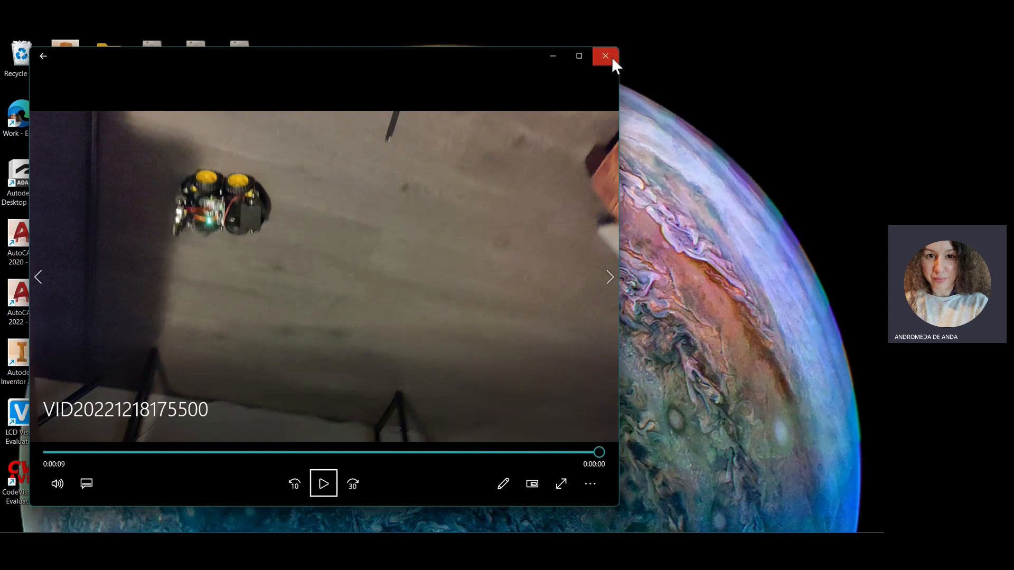
left_click(605, 56)
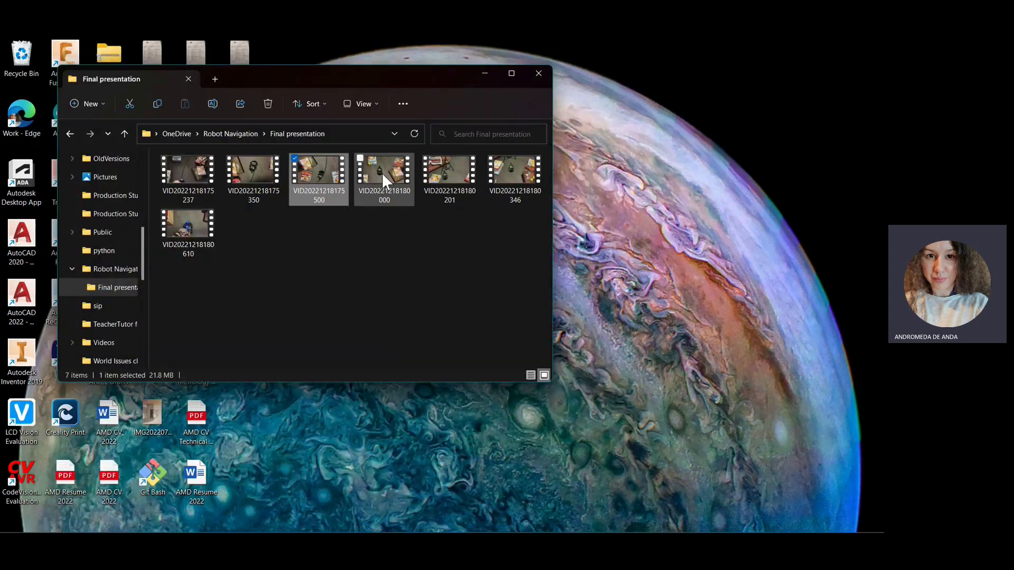
left_click(384, 171)
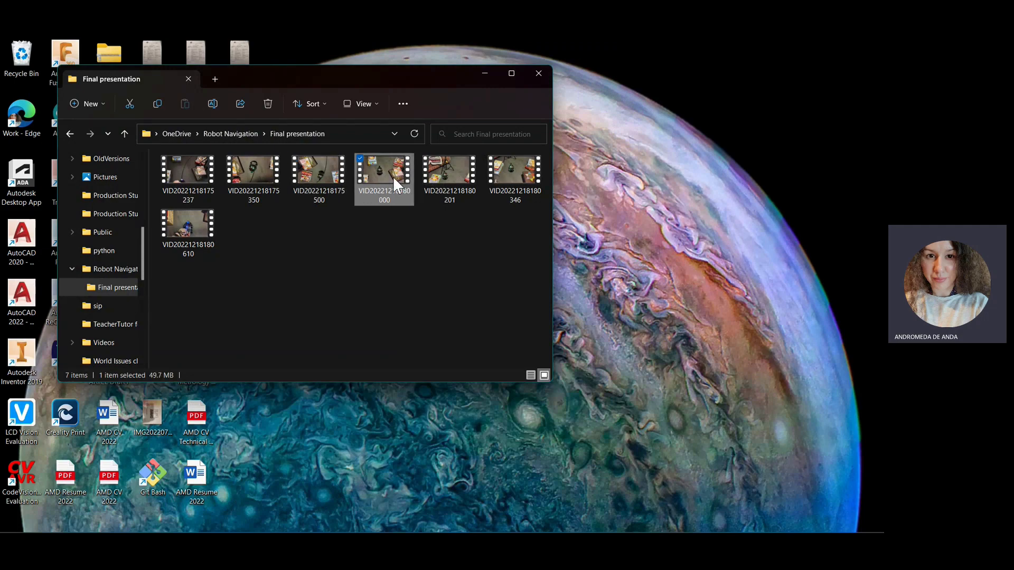
double_click(384, 169)
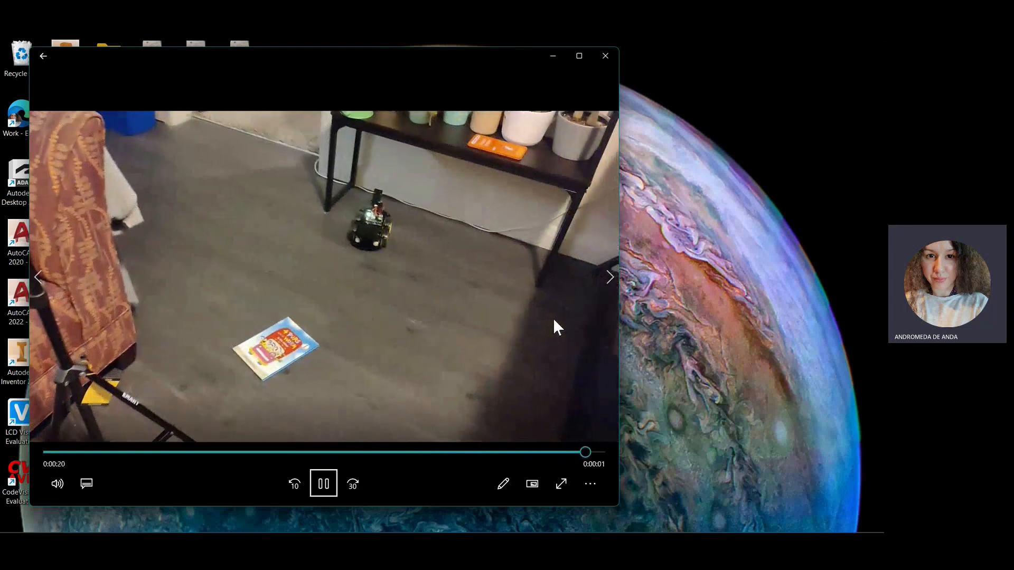
left_click(323, 483)
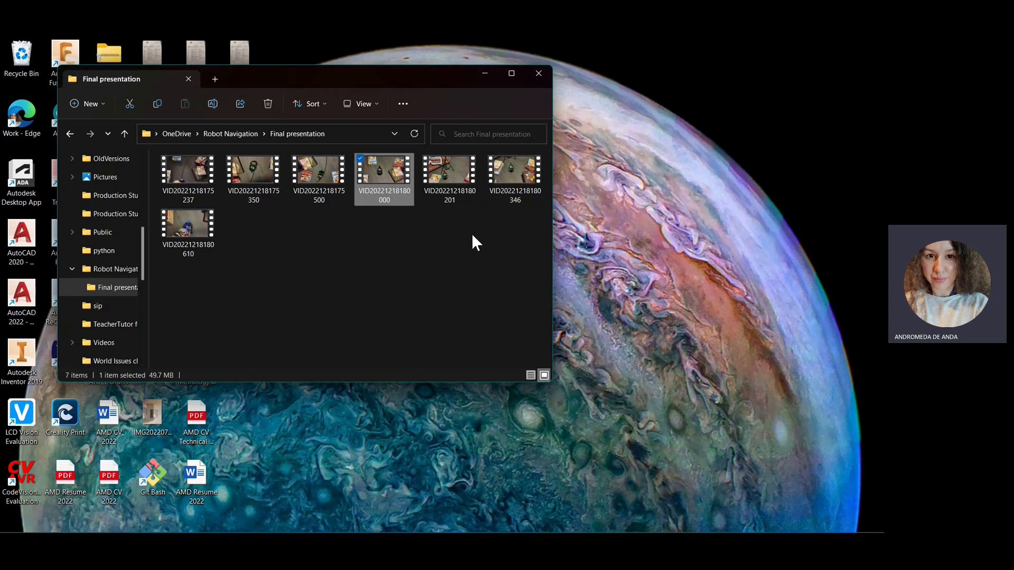
mouse_move(479, 228)
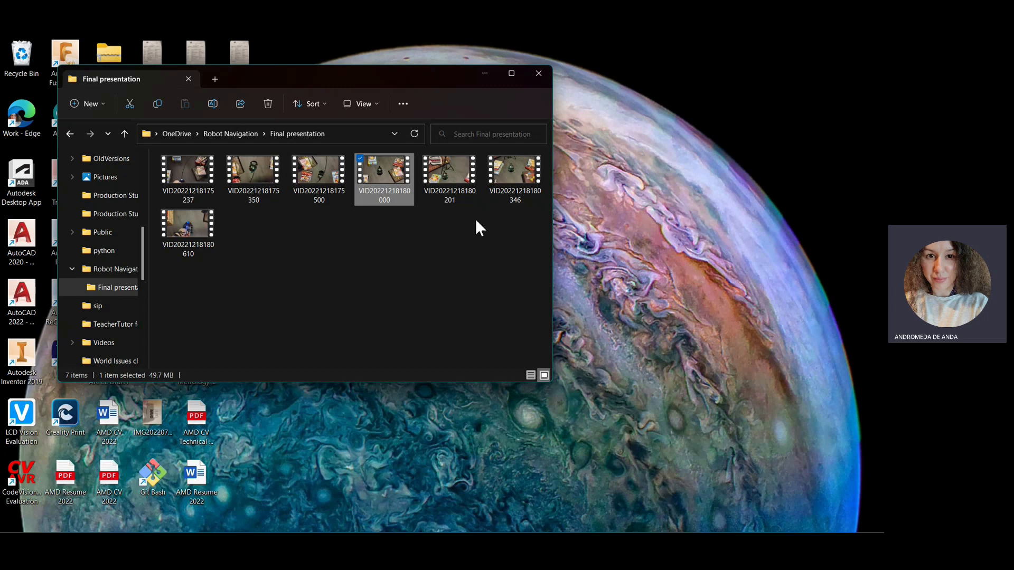
double_click(383, 169)
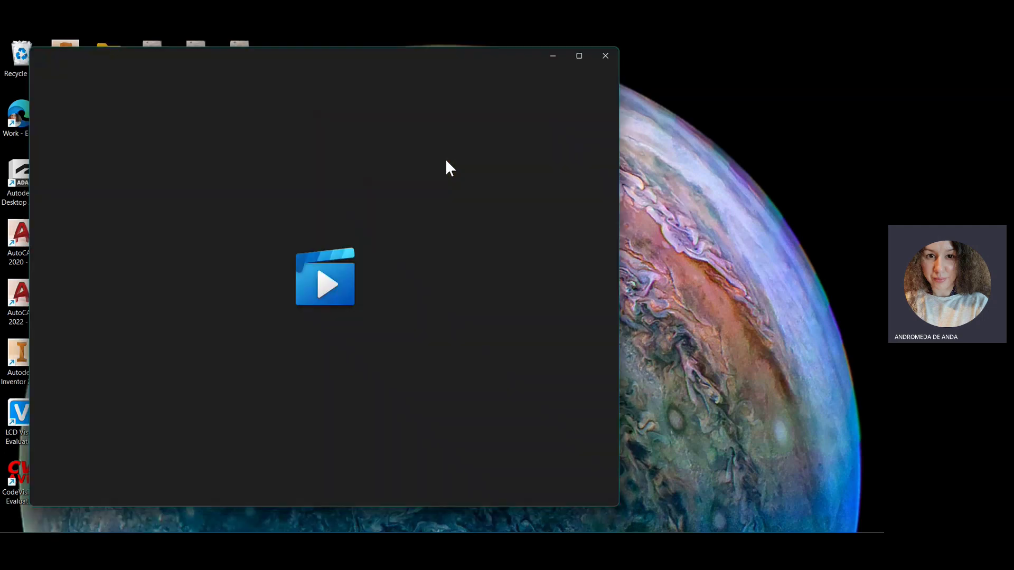
left_click(325, 278)
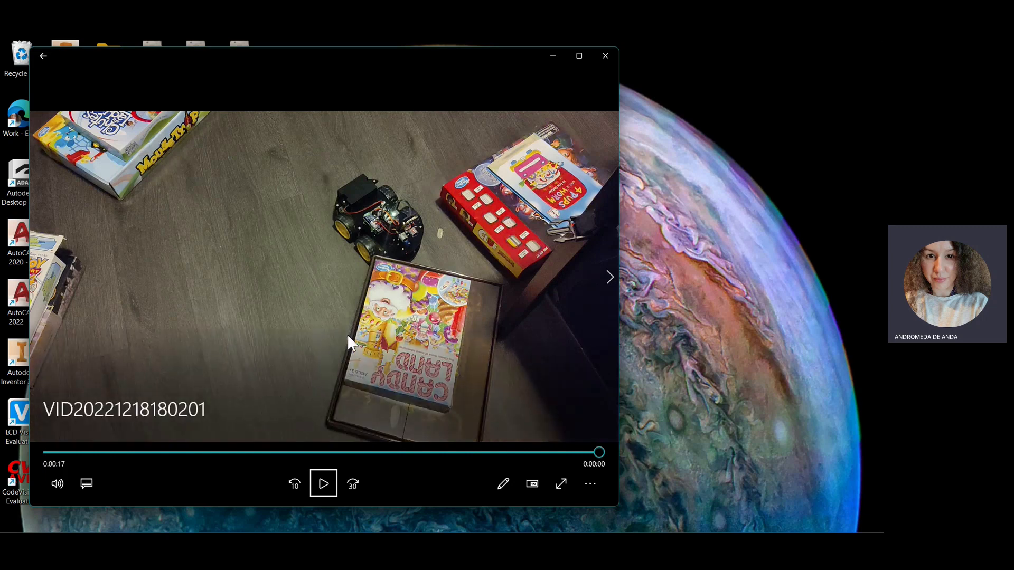
mouse_move(355, 328)
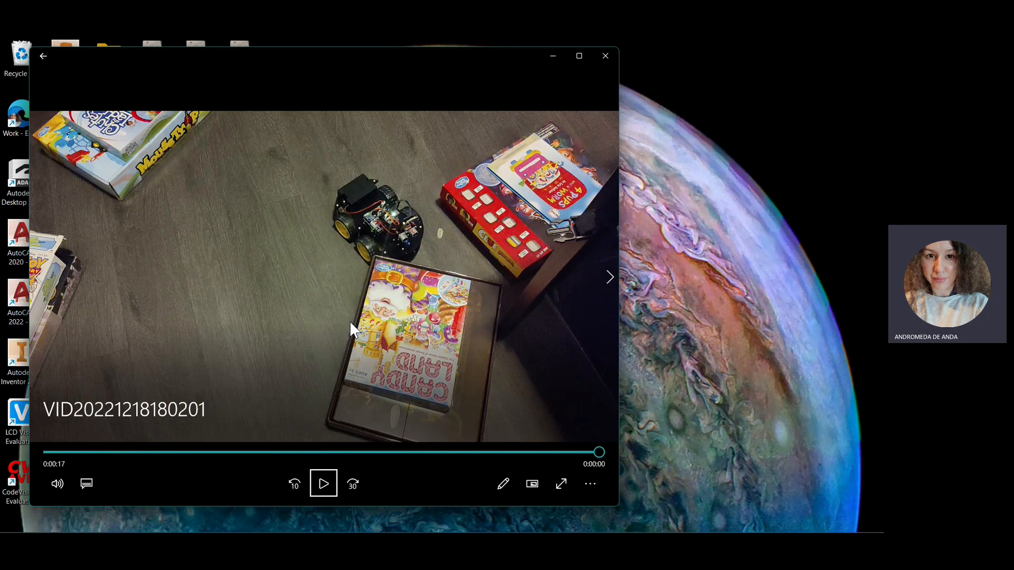
mouse_move(497, 401)
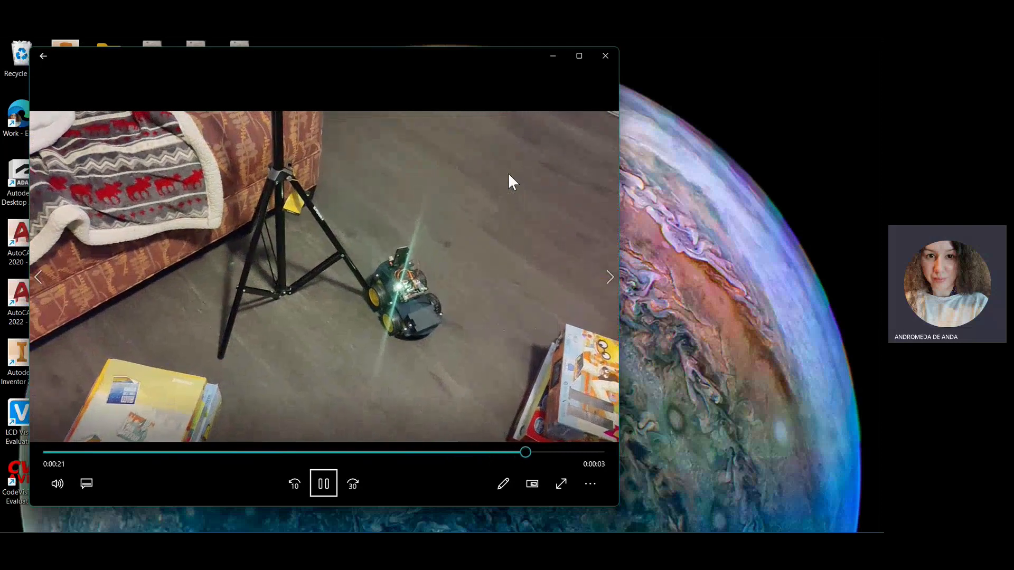
left_click(323, 484)
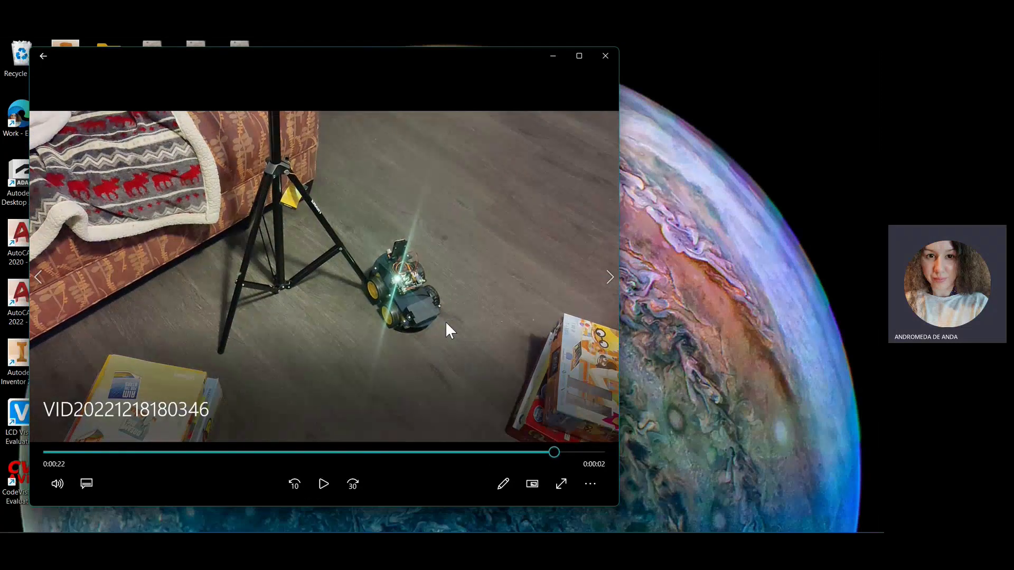
mouse_move(441, 325)
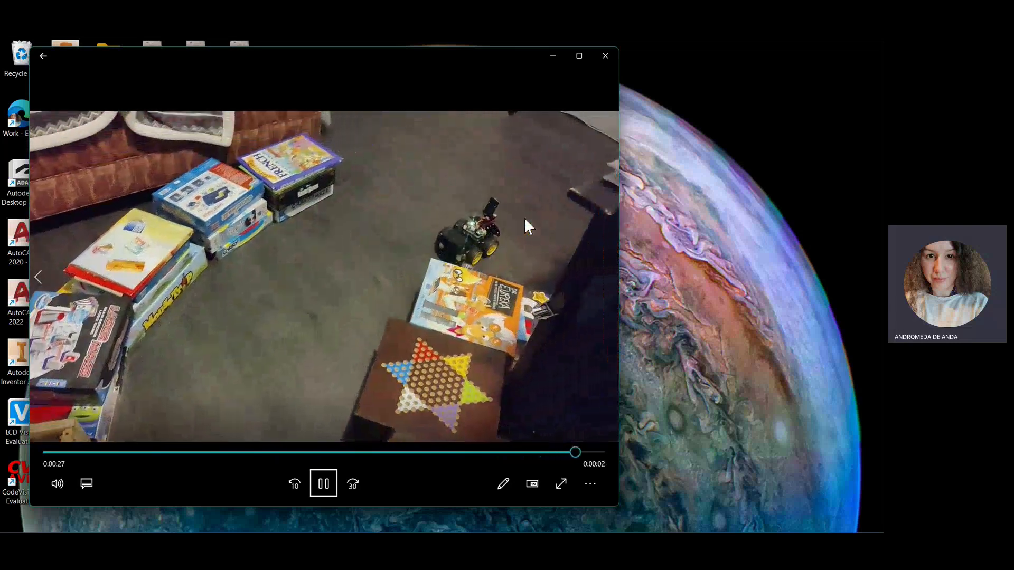
left_click(323, 483)
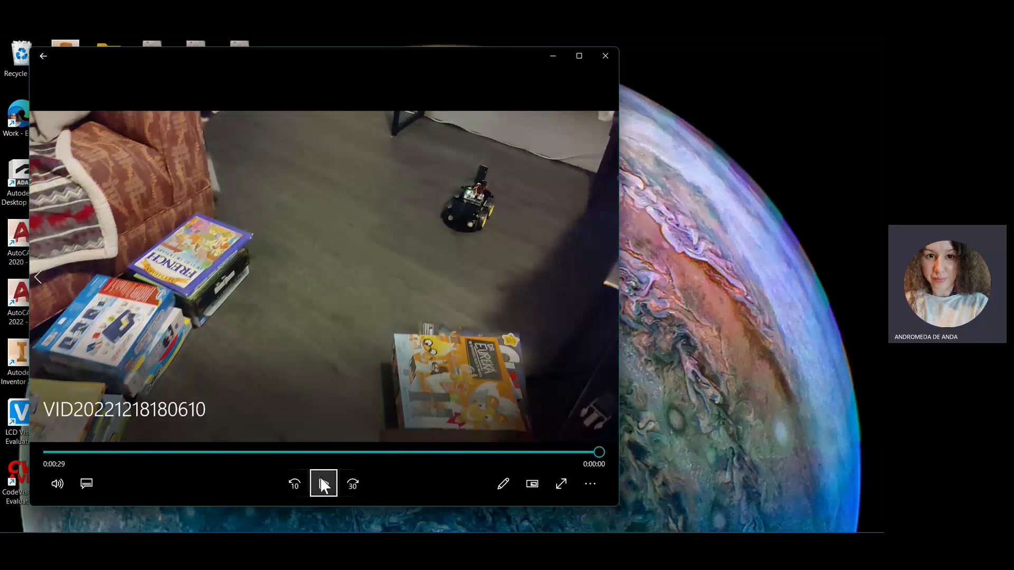
left_click(323, 484)
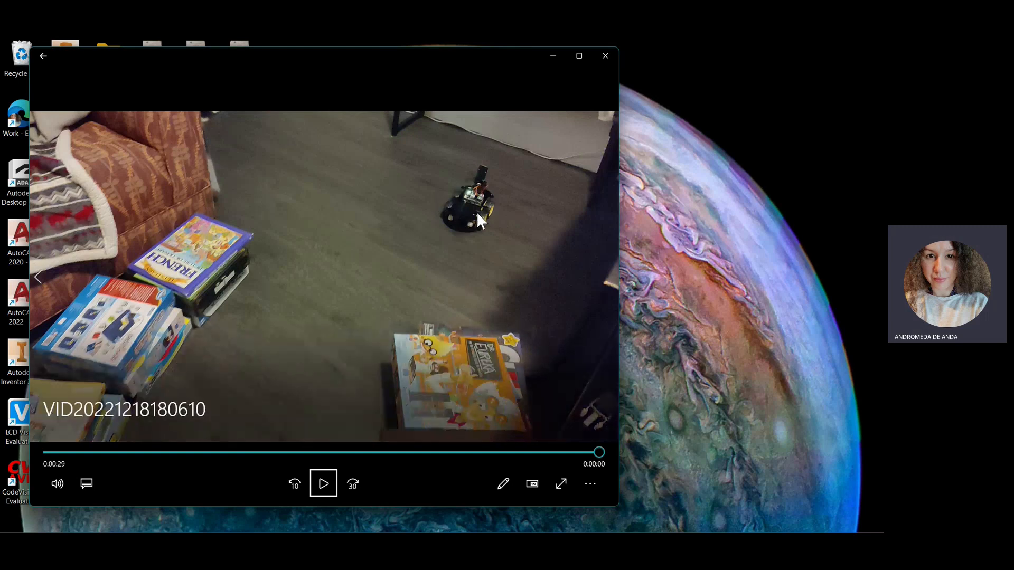
mouse_move(342, 317)
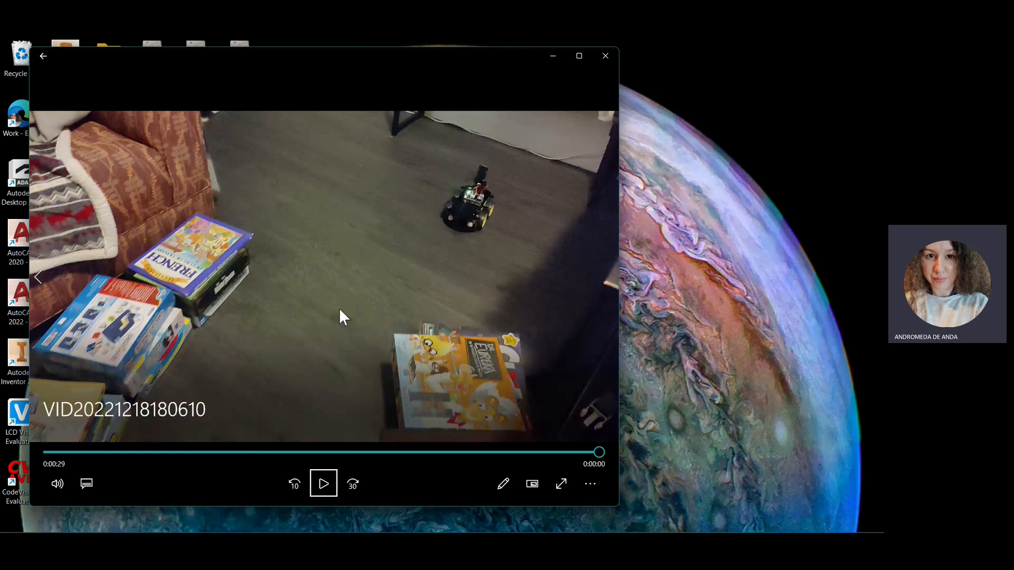